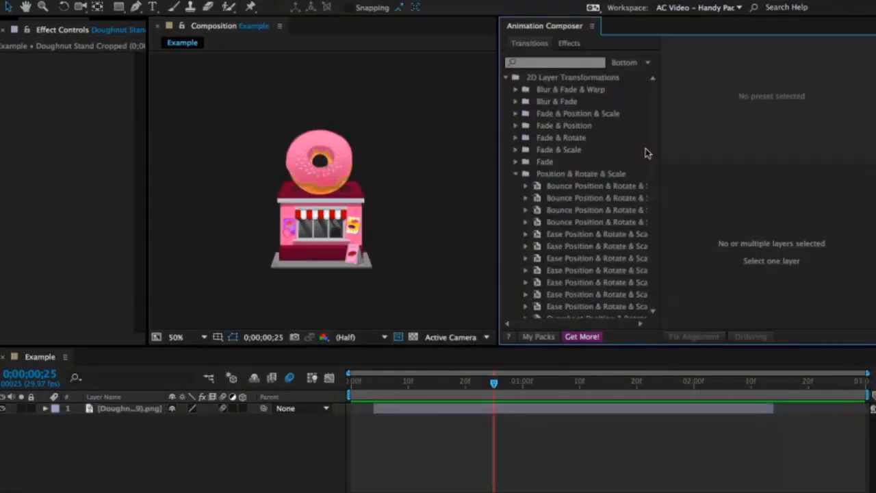
# Select the Doughnut Stand layer so Animation Composer shows its In/Out Transitions slots.
pyautogui.click(129, 408)
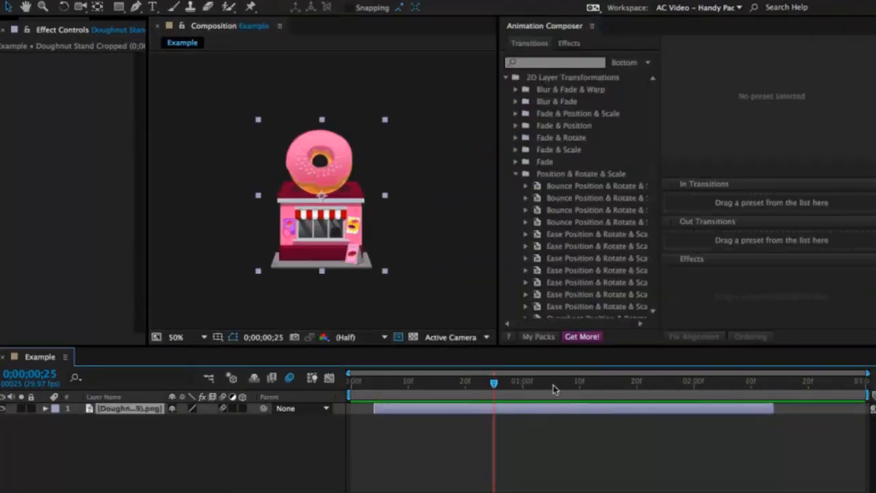
pyautogui.click(596, 282)
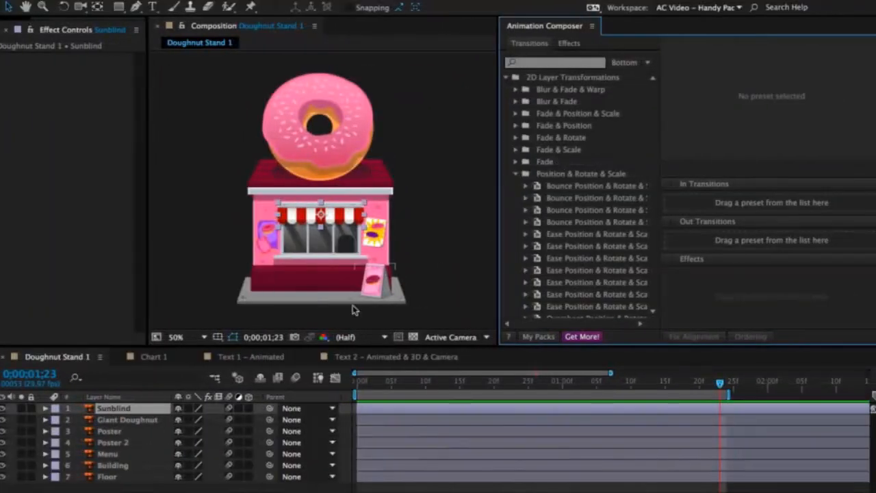
# Delay the Poster 2, Building and Poster layers so the stand's layers start at staggered times.
pyautogui.click(112, 442)
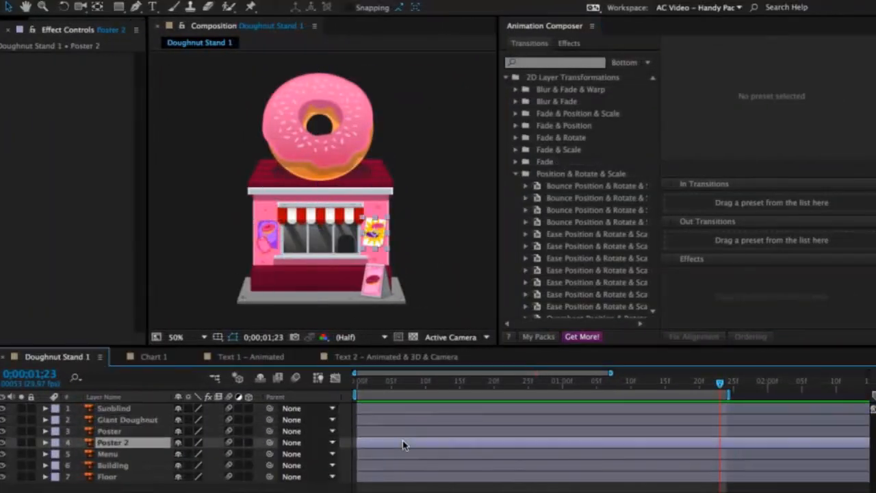
pyautogui.click(112, 466)
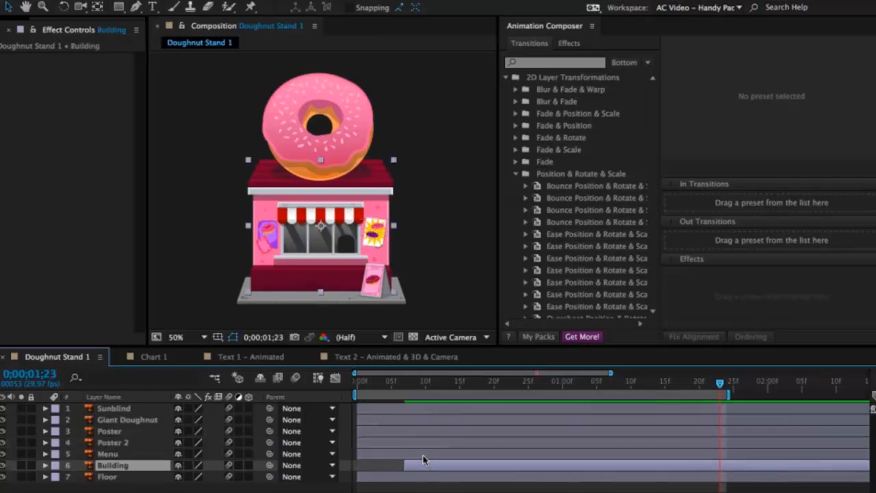
pyautogui.click(109, 430)
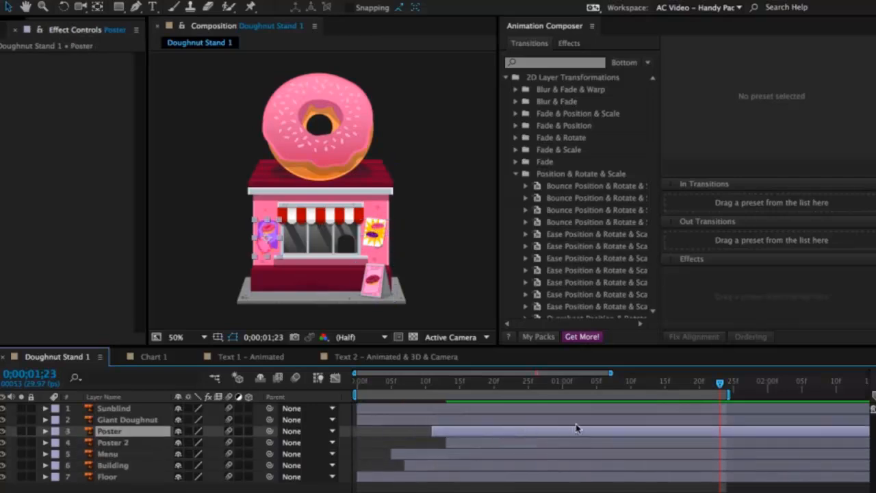
pyautogui.click(113, 409)
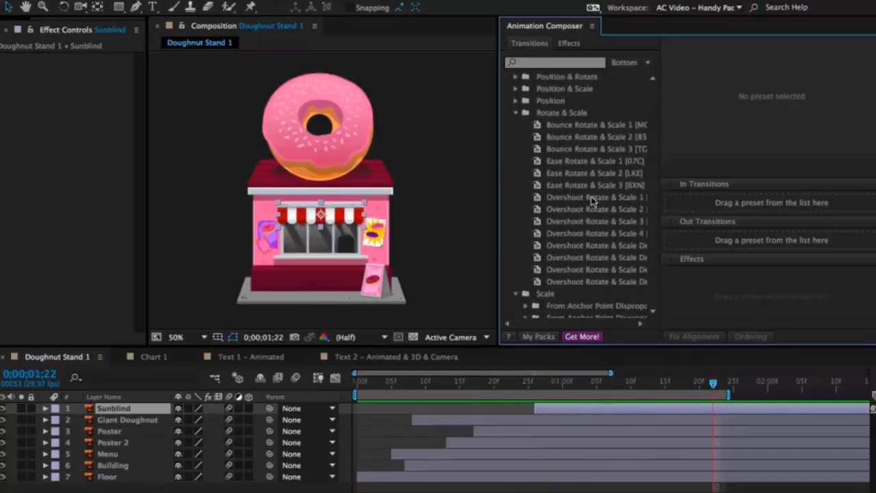
# Give the Poster and Poster 2 layers delayed Overshoot Rotate & Scale in-transitions.
pyautogui.click(594, 221)
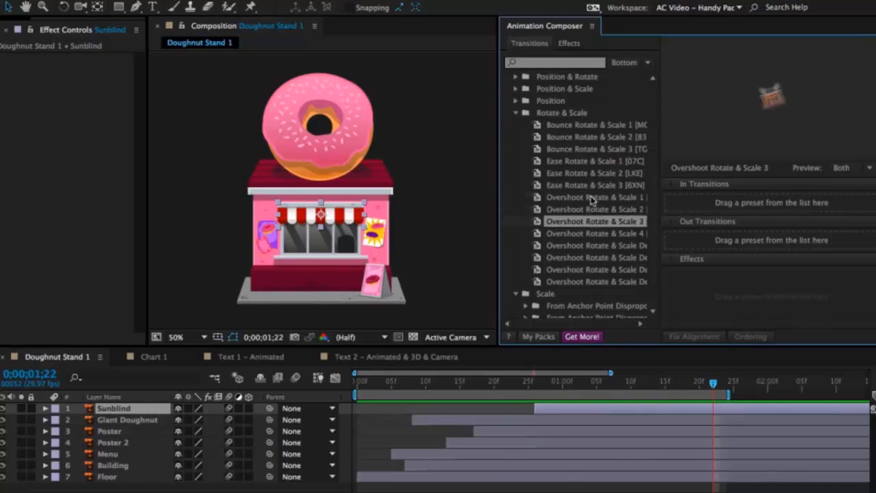
pyautogui.click(596, 245)
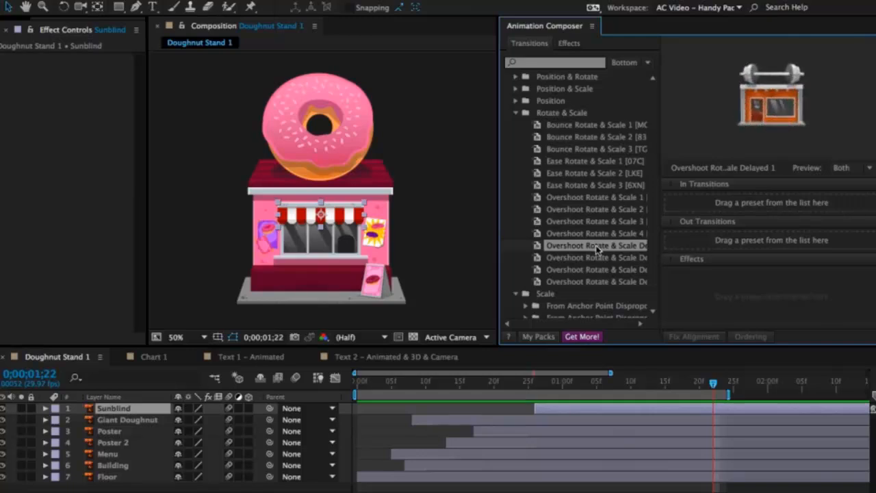
pyautogui.click(110, 430)
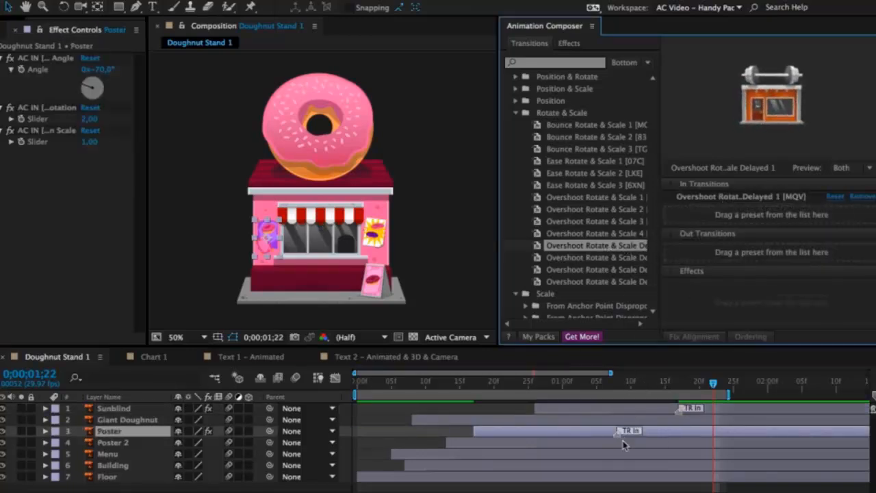
pyautogui.click(112, 442)
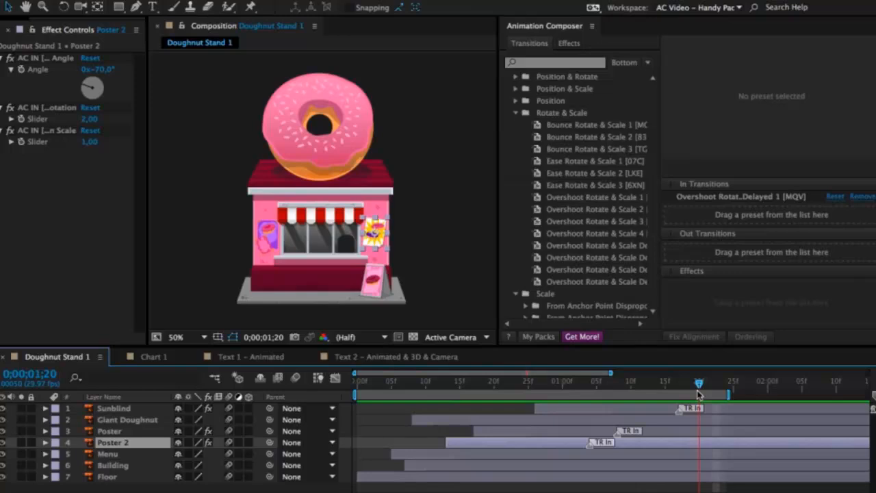
# Give the Floor layer the Overshoot Rotate & Scale 2 in-transition.
pyautogui.click(113, 465)
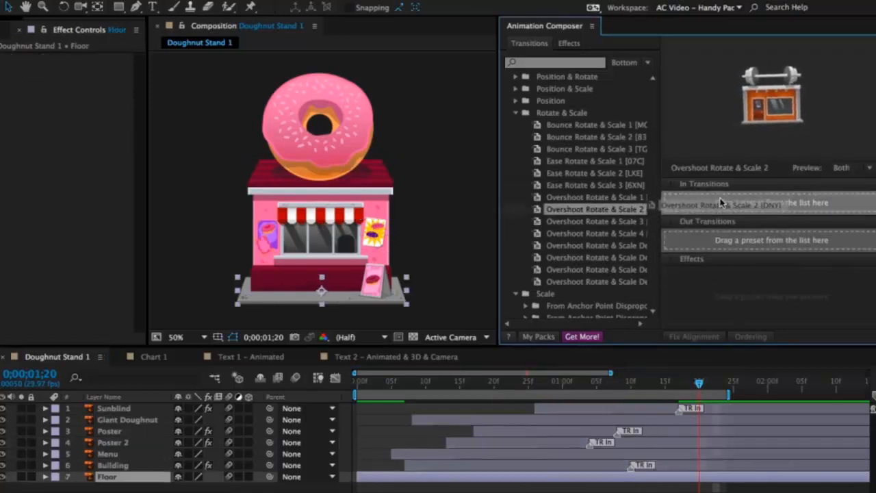
pyautogui.doubleClick(595, 208)
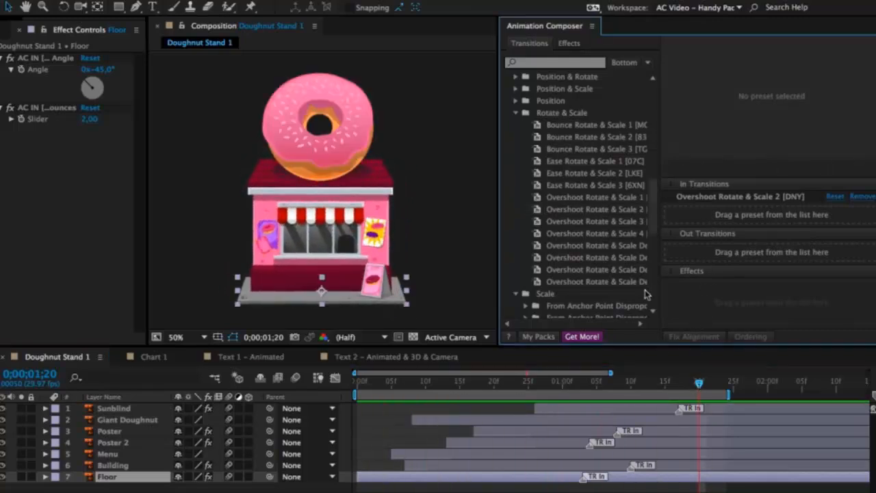
# Give Giant Doughnut an Overshoot Scale From Anchor Point entrance and Building Overshoot Rotate & Scale 2.
pyautogui.scroll(-3)
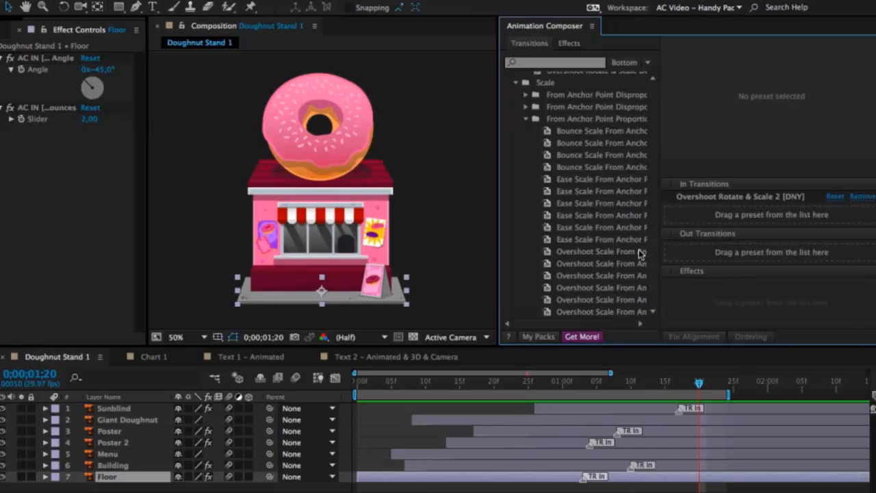
pyautogui.click(602, 191)
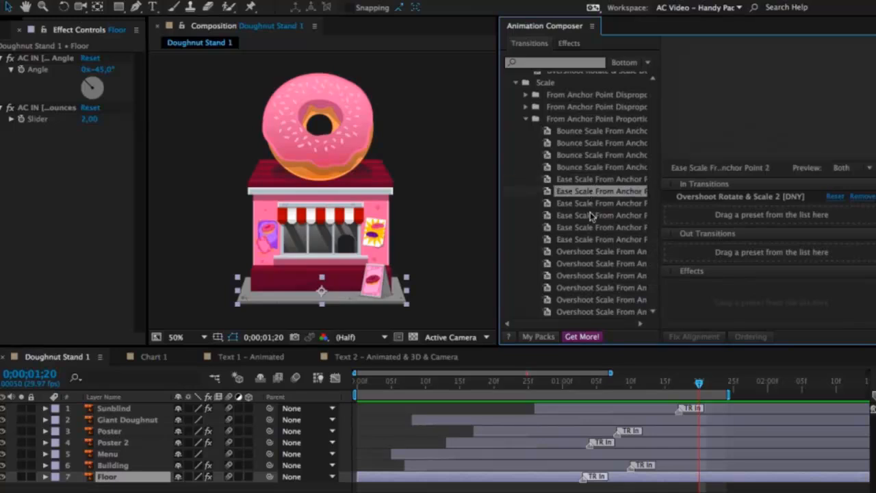
pyautogui.click(601, 252)
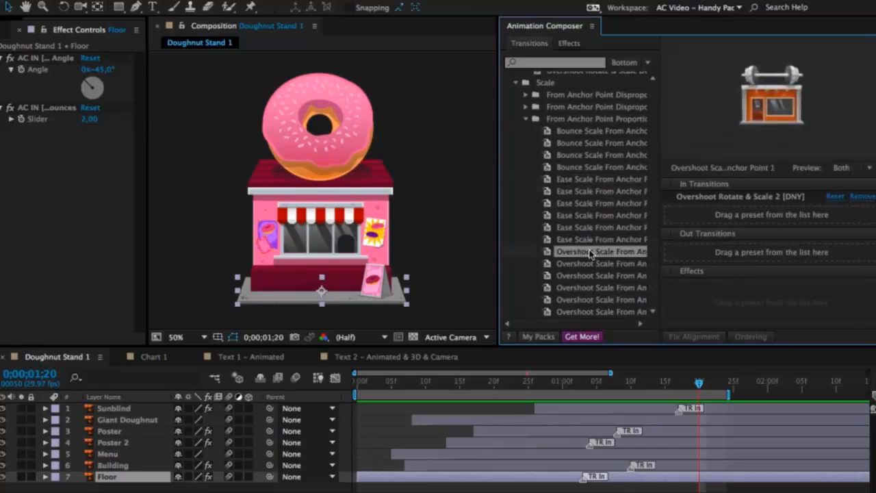
pyautogui.click(602, 276)
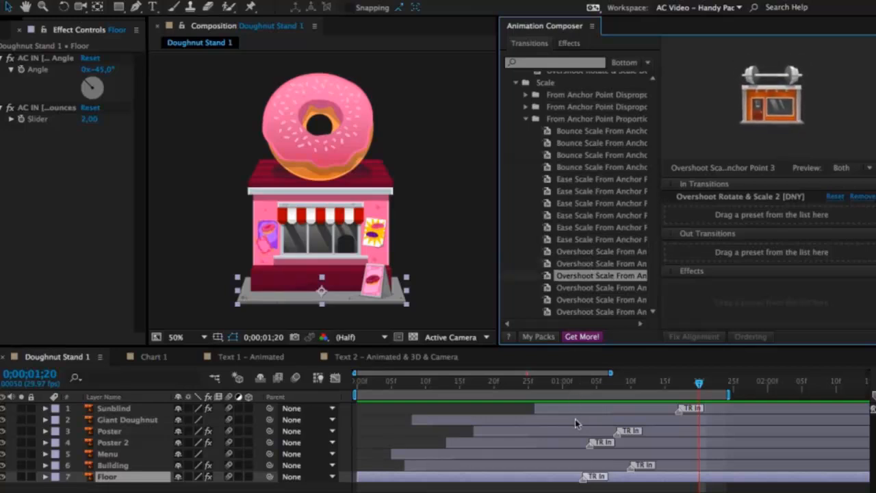
pyautogui.click(127, 419)
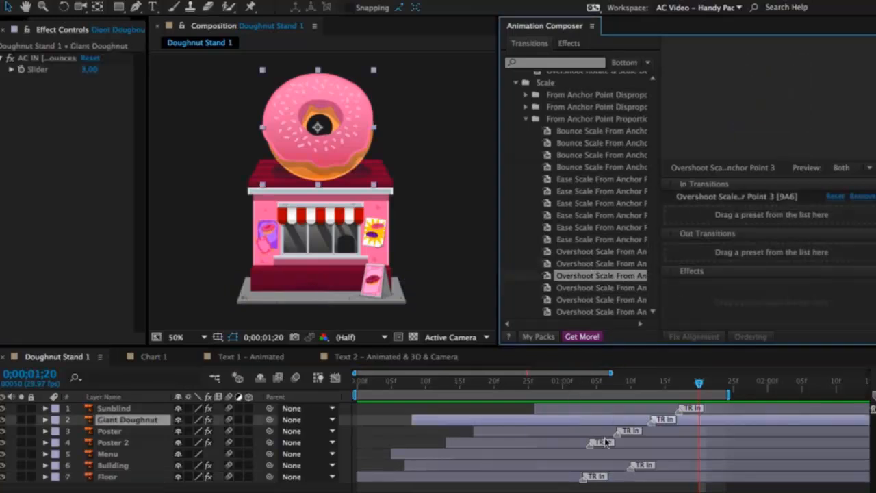
pyautogui.click(106, 455)
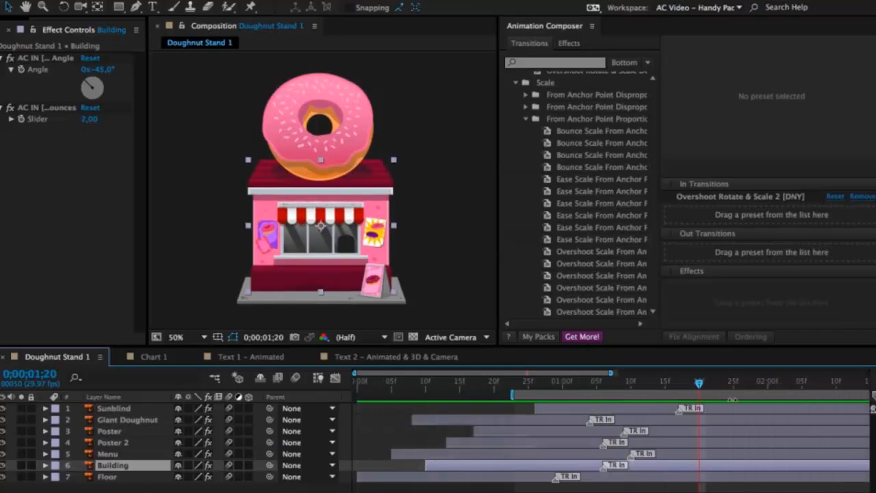
# Give the Sunblind, Menu and Floor layers Overshoot Position From Bottom 1 out-transitions.
pyautogui.click(114, 408)
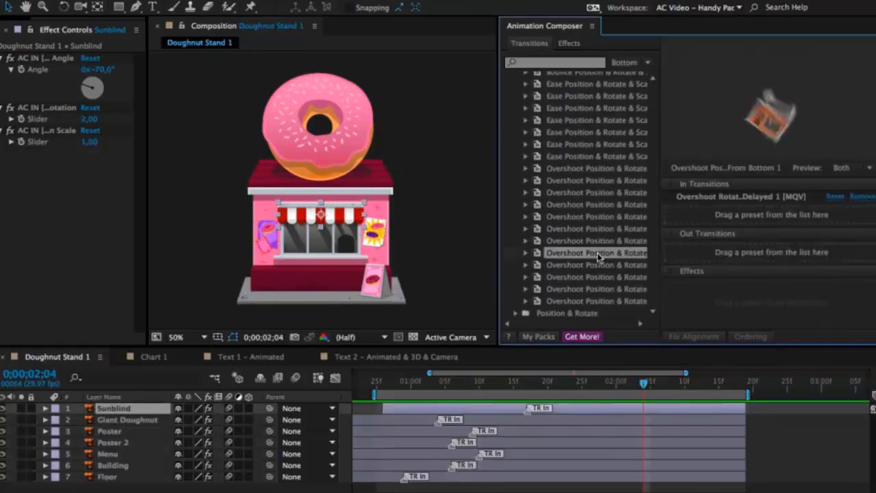
pyautogui.click(109, 430)
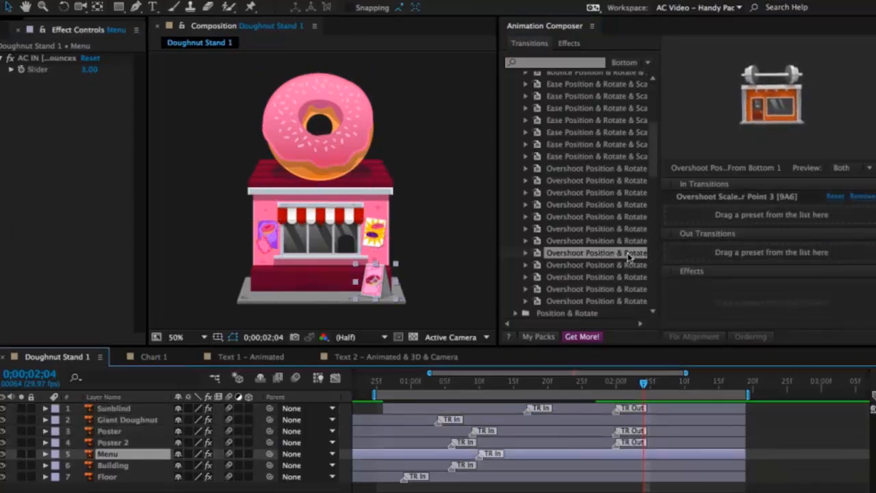
pyautogui.click(107, 476)
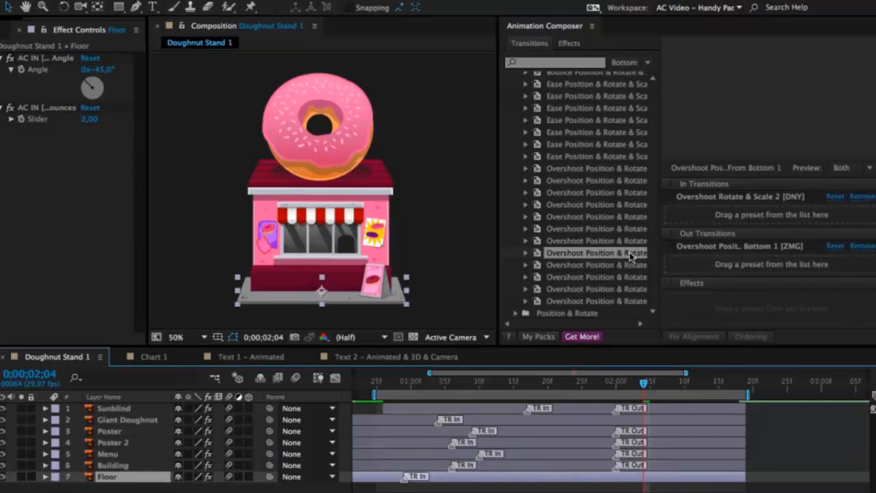
# Replace the Giant Doughnut's From Top exit with a from-bottom exit animation.
pyautogui.click(127, 419)
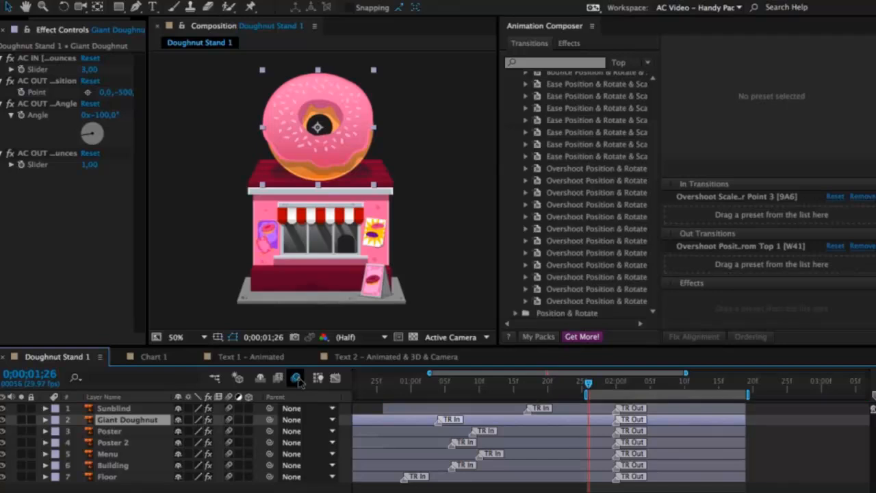
pyautogui.click(296, 378)
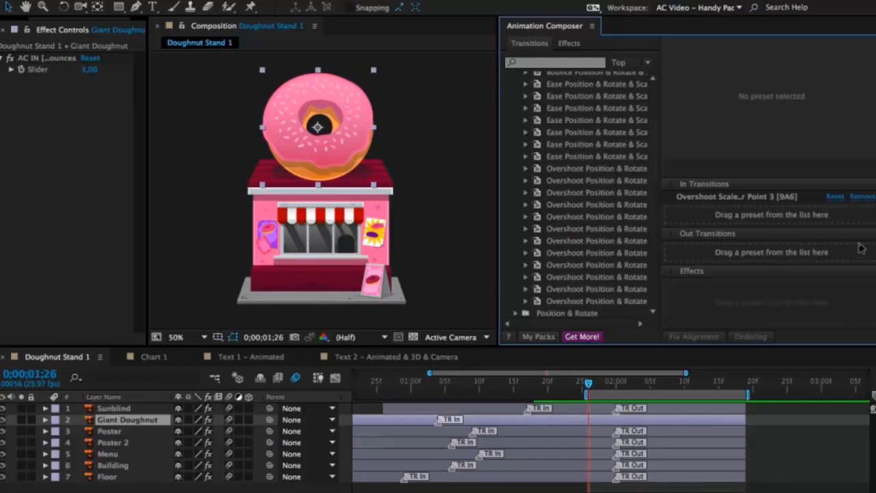
pyautogui.click(629, 63)
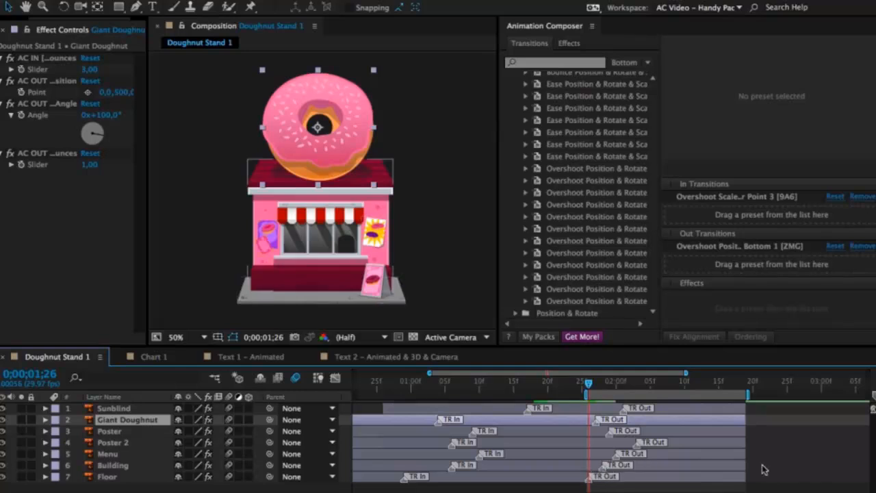
pyautogui.click(107, 476)
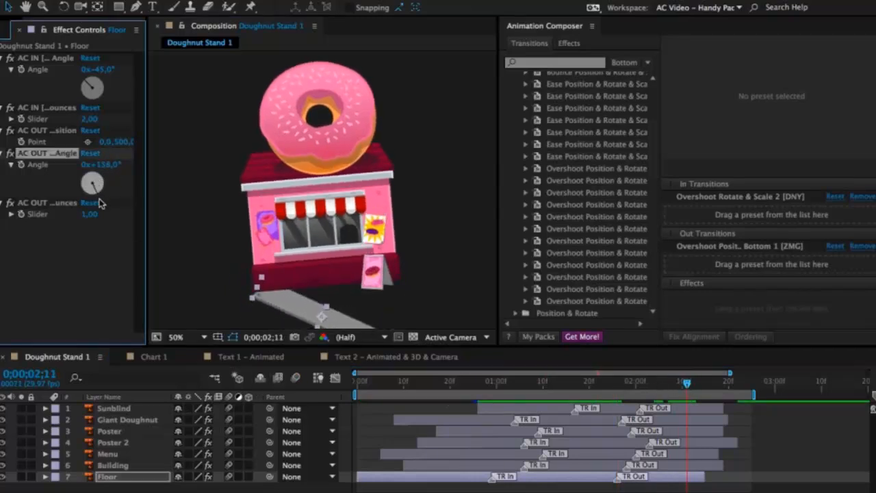
# Adjust AC OUT Position and Angle on Building, Poster and Giant Doughnut so they fly off differently.
pyautogui.click(112, 466)
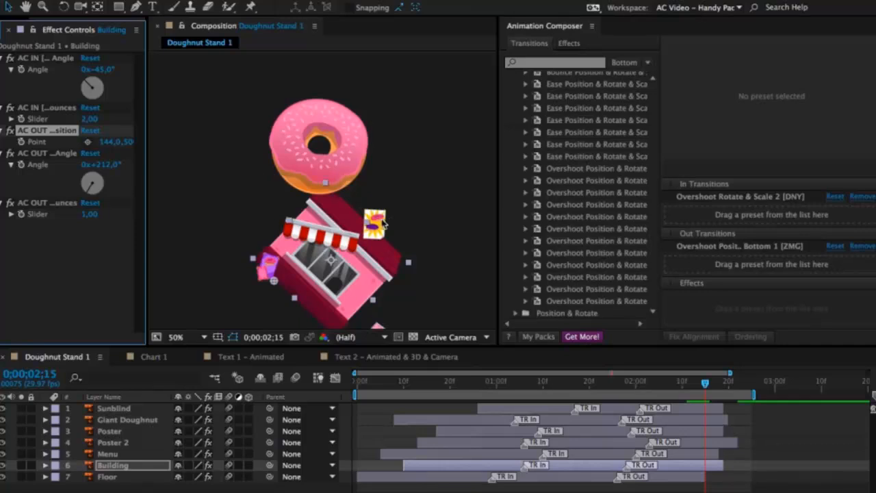
pyautogui.click(113, 443)
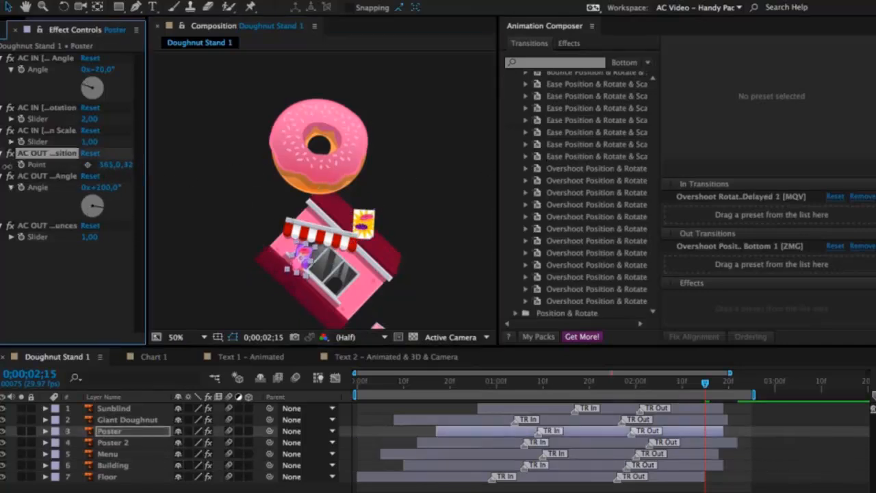
pyautogui.click(128, 419)
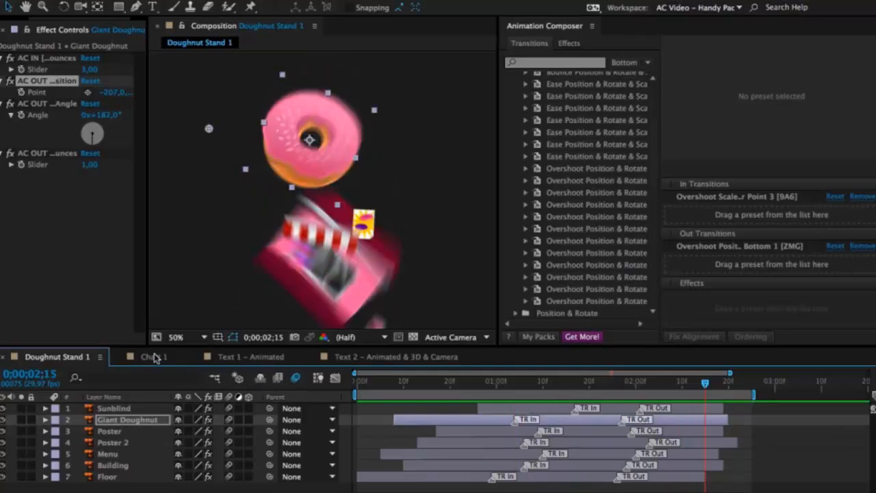
# Switch to the Chart 1 composition, then to Text 1 – Animated with its word layers.
pyautogui.click(153, 356)
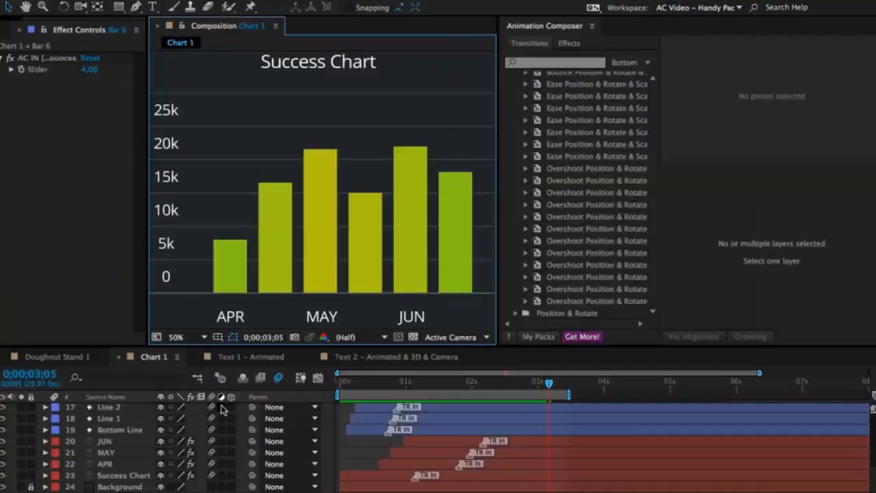
pyautogui.click(249, 356)
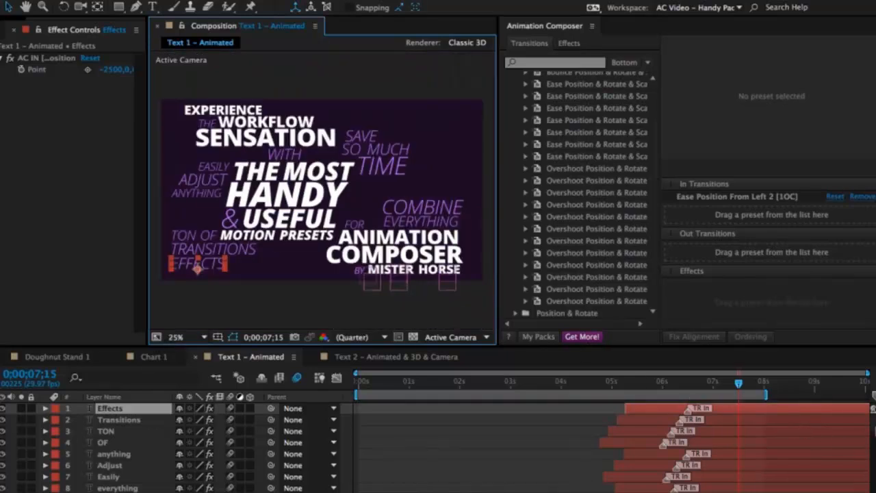
# Review the Text 1 kinetic text layers and switch to Text 2 – Animated & 3D & Camera.
pyautogui.scroll(-3)
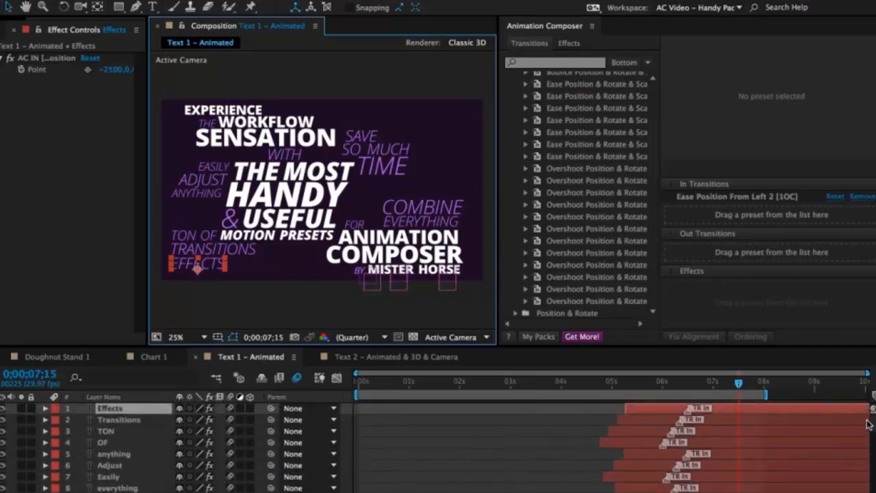
pyautogui.click(396, 356)
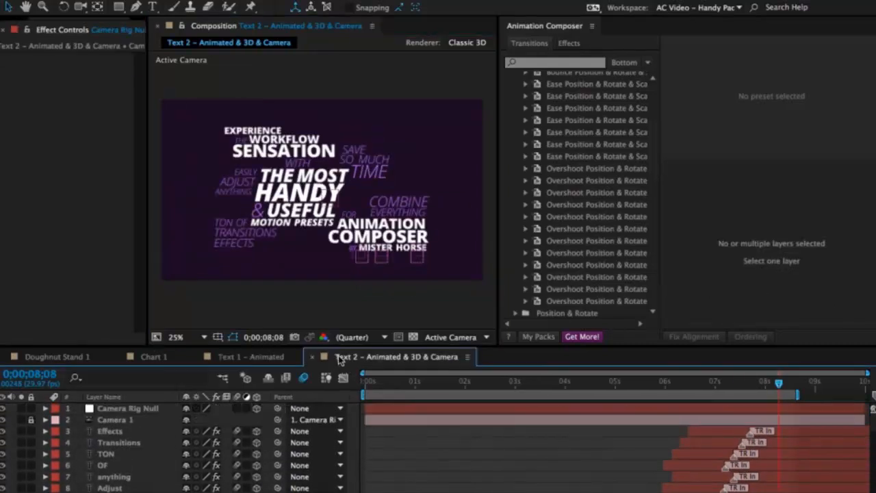